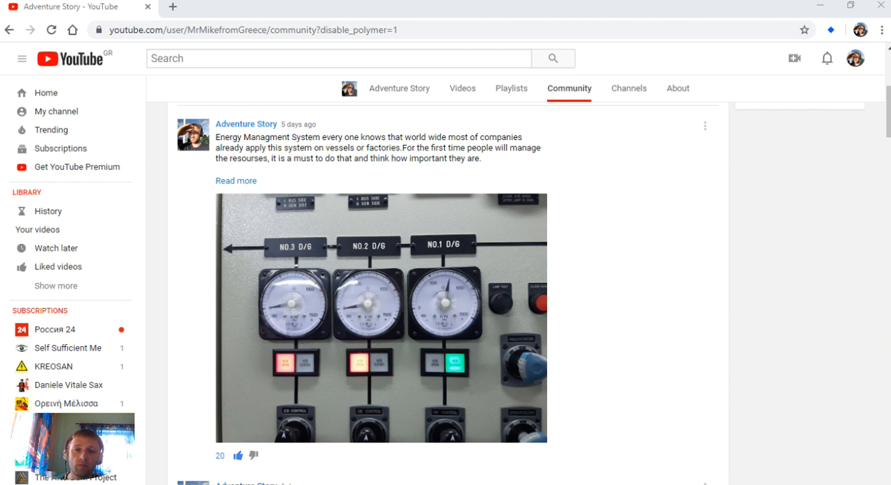
pyautogui.moveTo(235, 336)
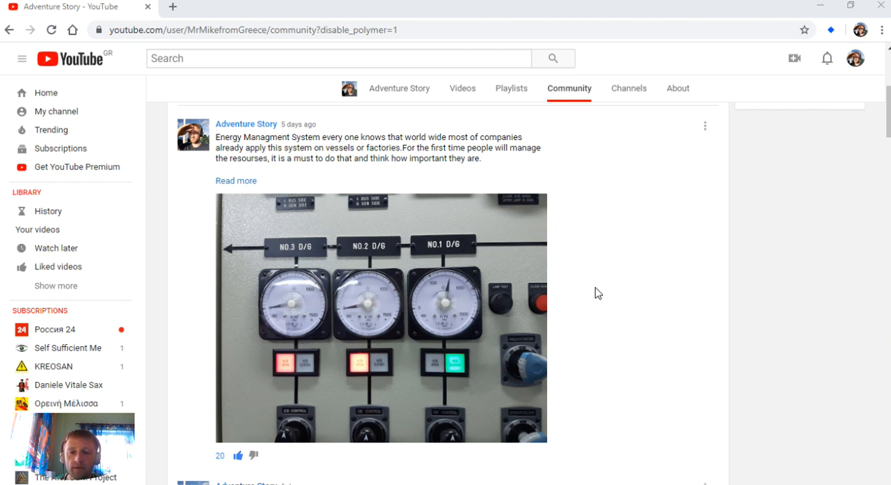
pyautogui.moveTo(558, 235)
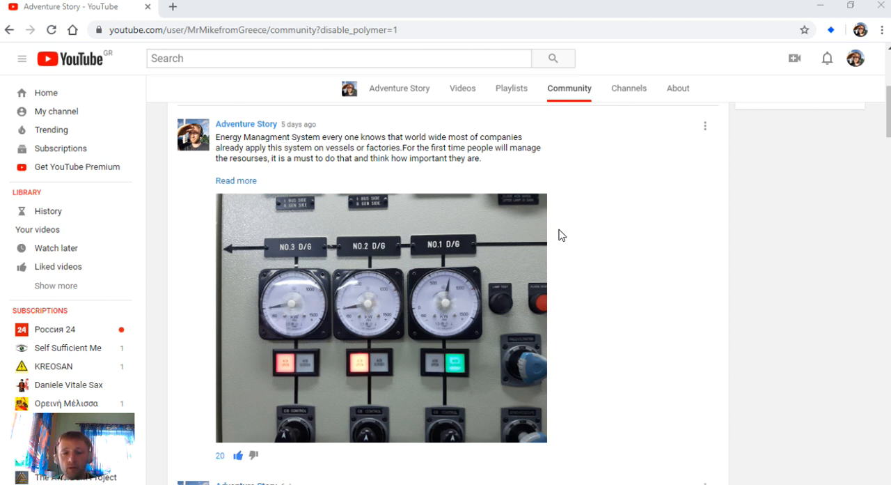
pyautogui.moveTo(557, 237)
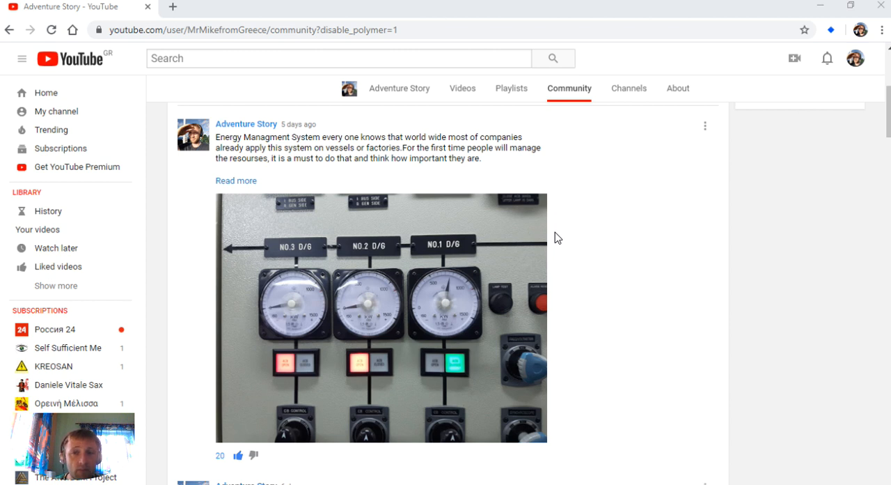
pyautogui.moveTo(550, 239)
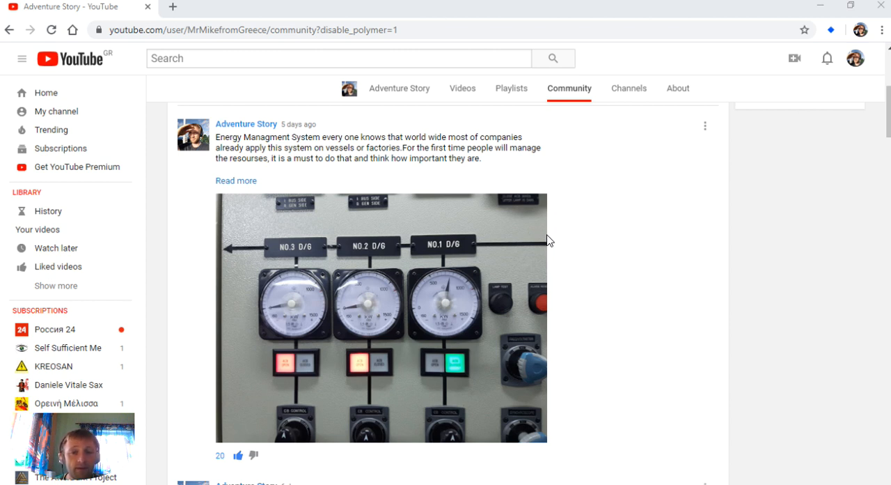
pyautogui.moveTo(570, 250)
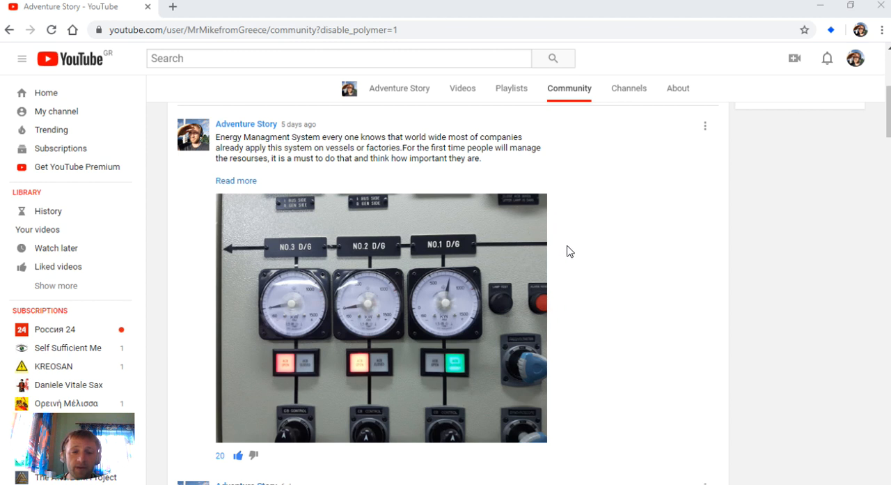
pyautogui.moveTo(245, 124)
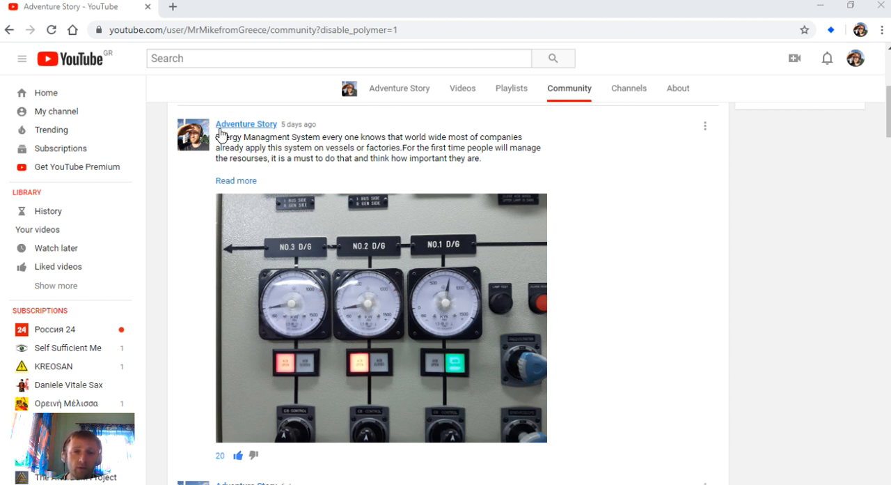
pyautogui.moveTo(550, 145)
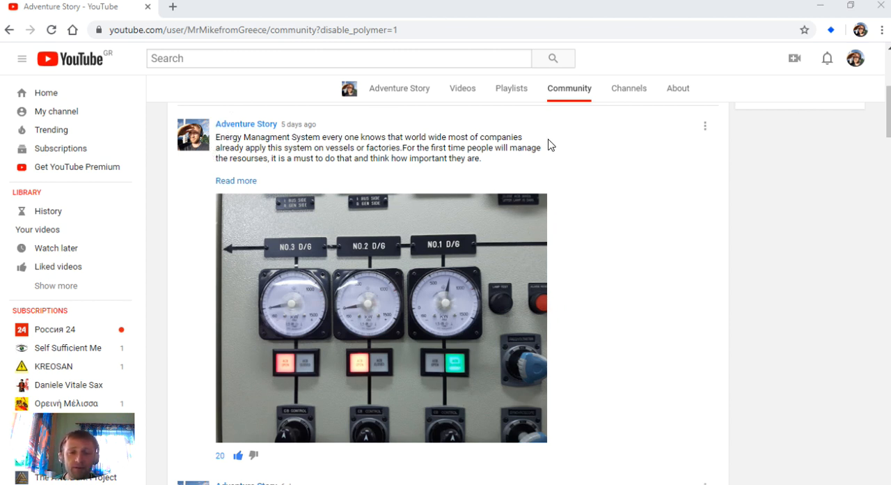
pyautogui.moveTo(635, 276)
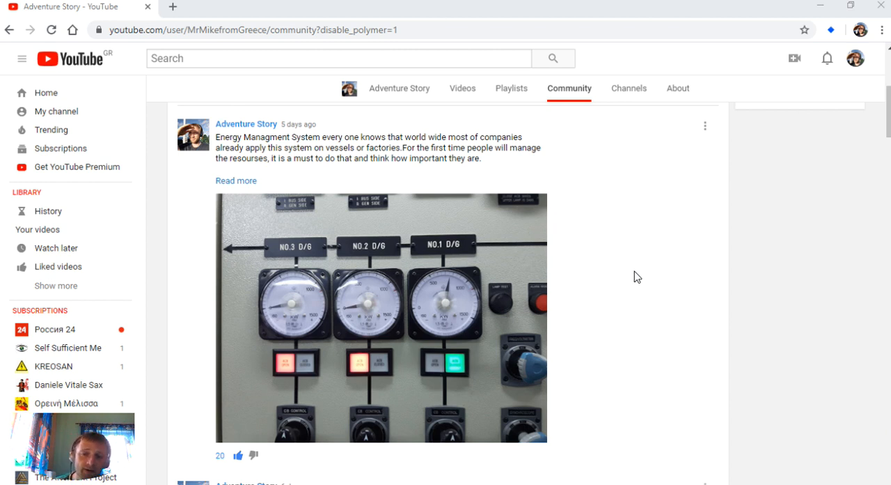
pyautogui.moveTo(634, 279)
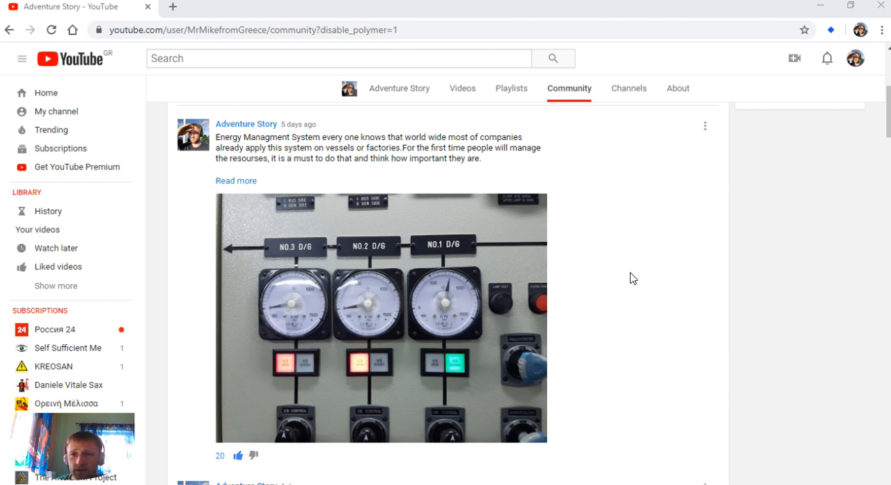
pyautogui.moveTo(662, 262)
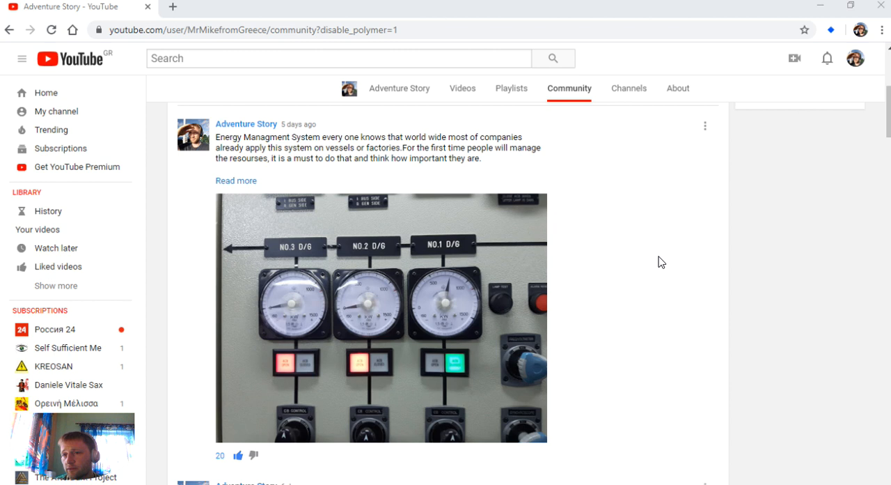
pyautogui.moveTo(638, 282)
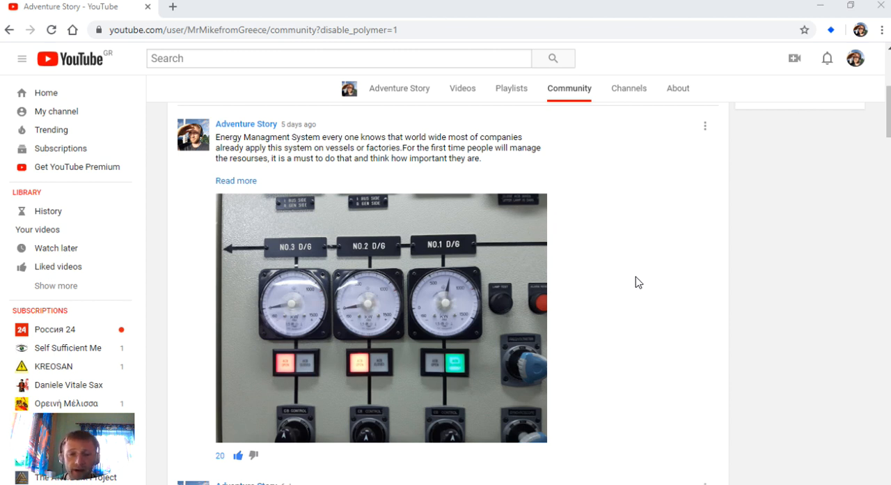
pyautogui.moveTo(618, 474)
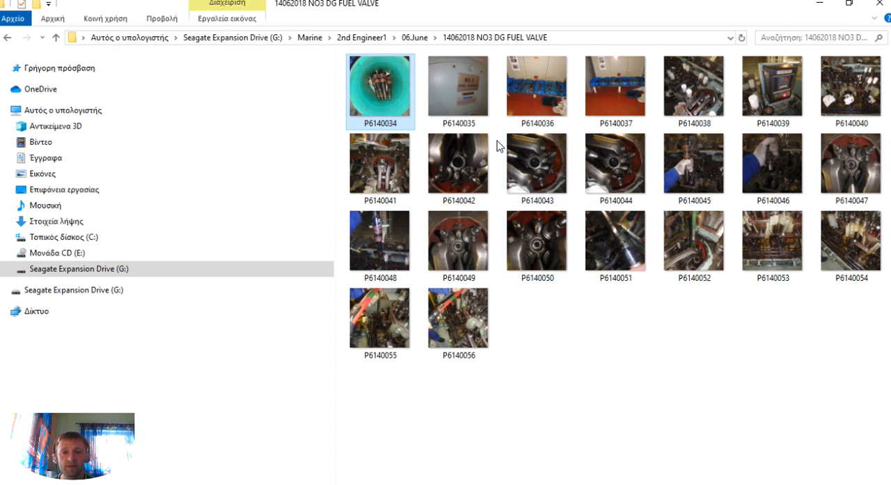
pyautogui.moveTo(390, 89)
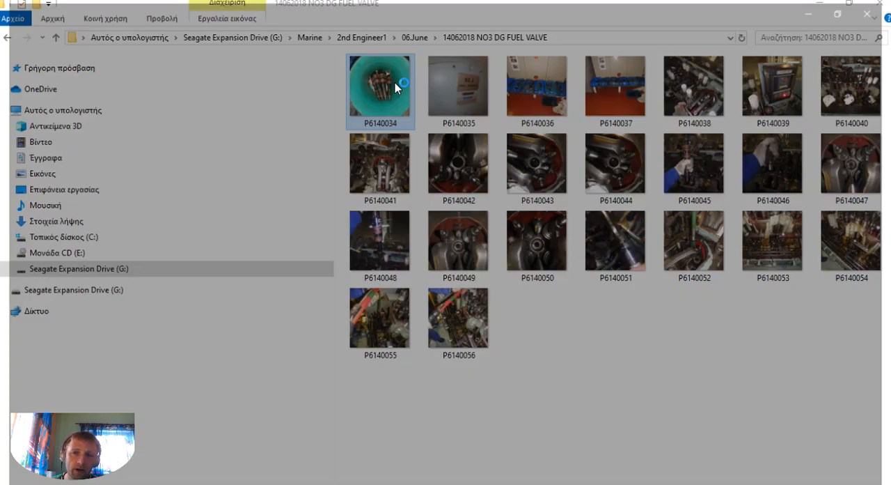
# Step: View P6140034.JPG, the fuel injectors in a green bucket, in Photos
pyautogui.doubleClick(379, 92)
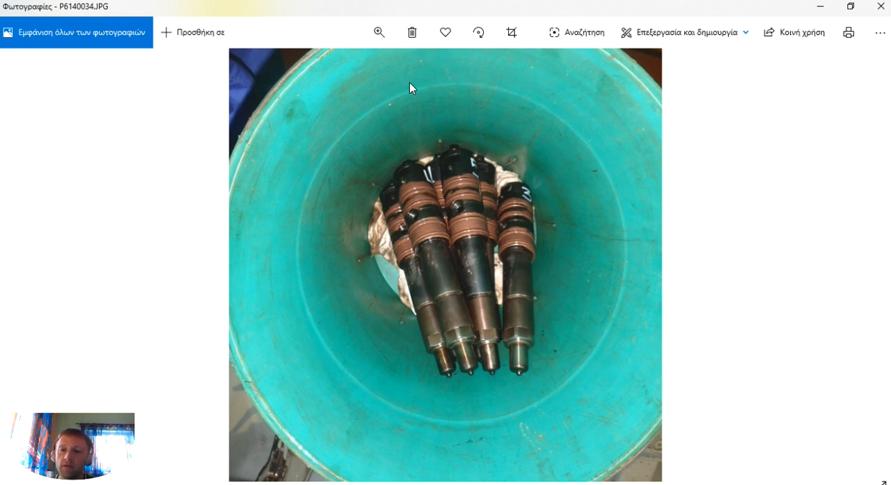
pyautogui.moveTo(459, 75)
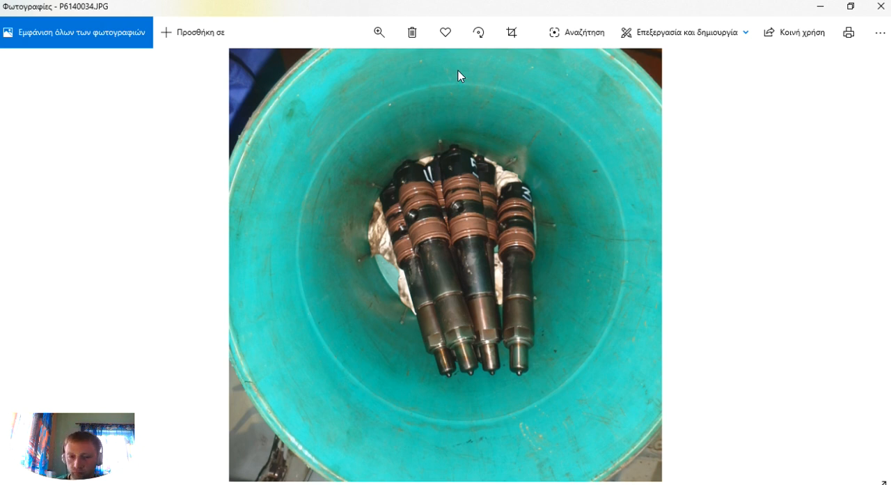
pyautogui.moveTo(509, 153)
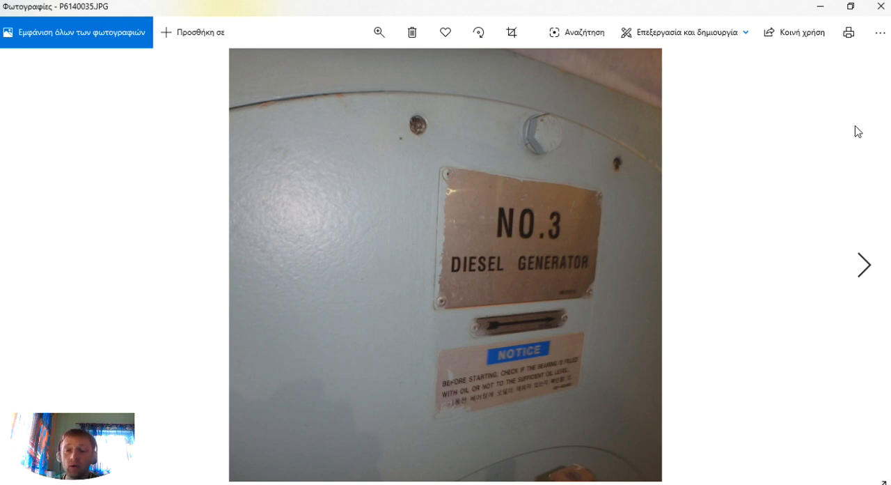
pyautogui.moveTo(736, 237)
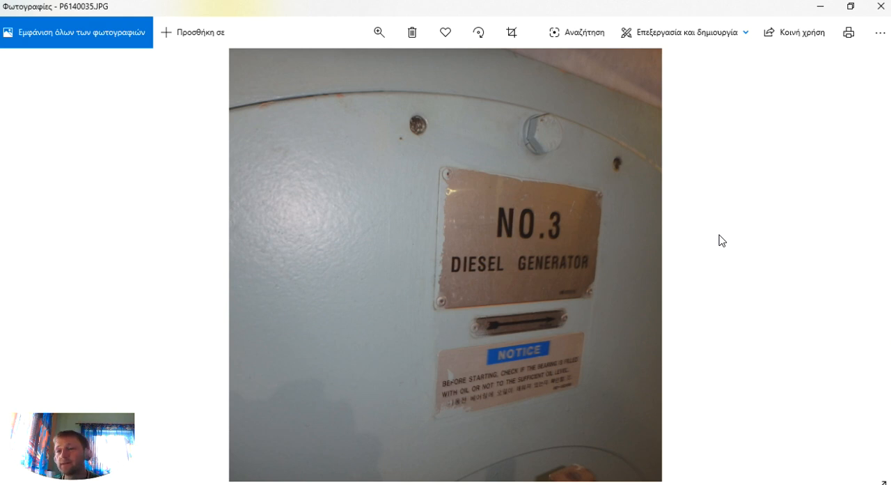
pyautogui.moveTo(752, 229)
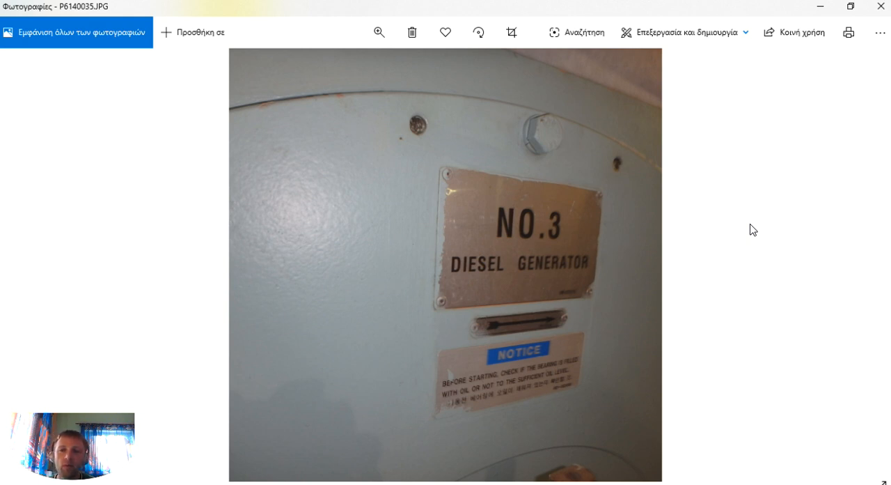
pyautogui.moveTo(644, 257)
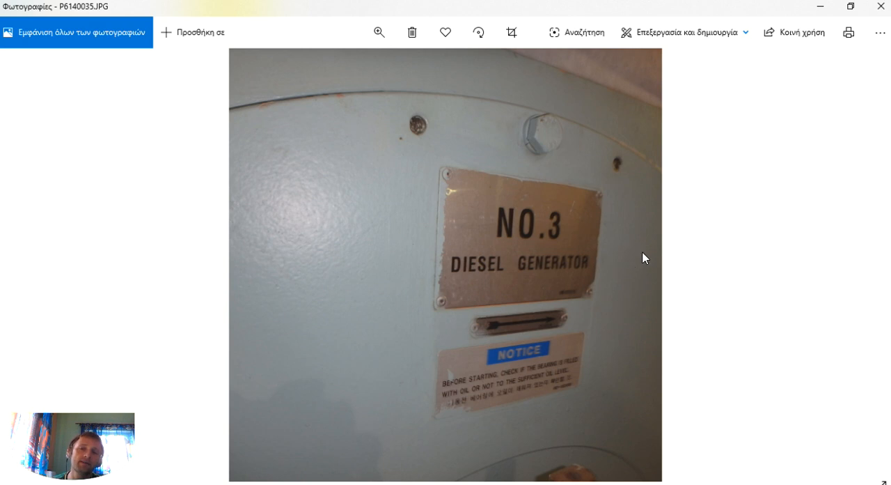
pyautogui.moveTo(674, 255)
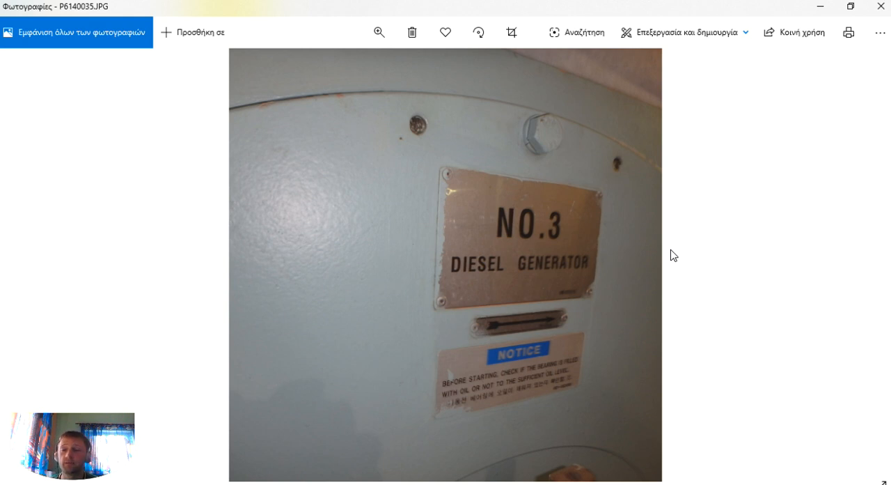
pyautogui.moveTo(670, 251)
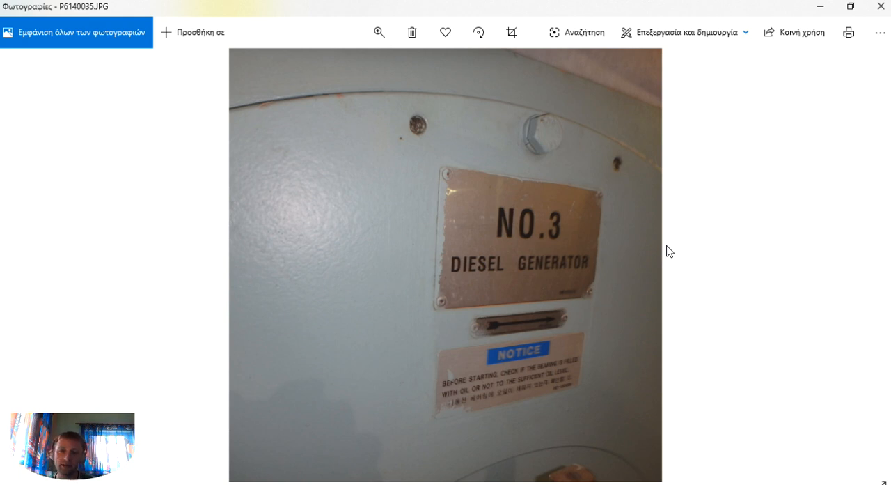
pyautogui.moveTo(784, 84)
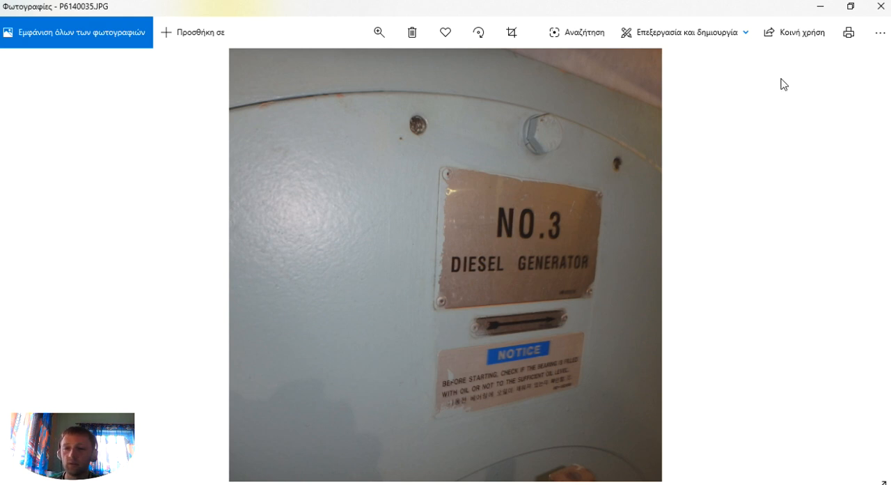
pyautogui.moveTo(797, 69)
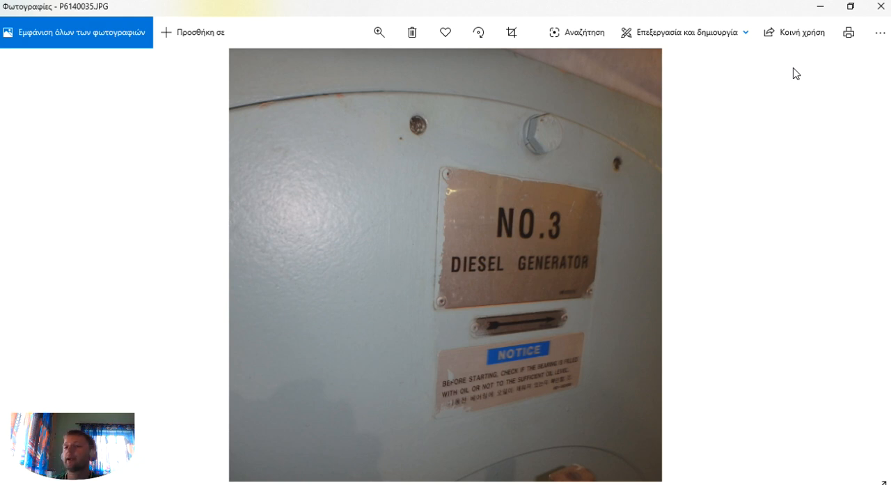
pyautogui.moveTo(806, 85)
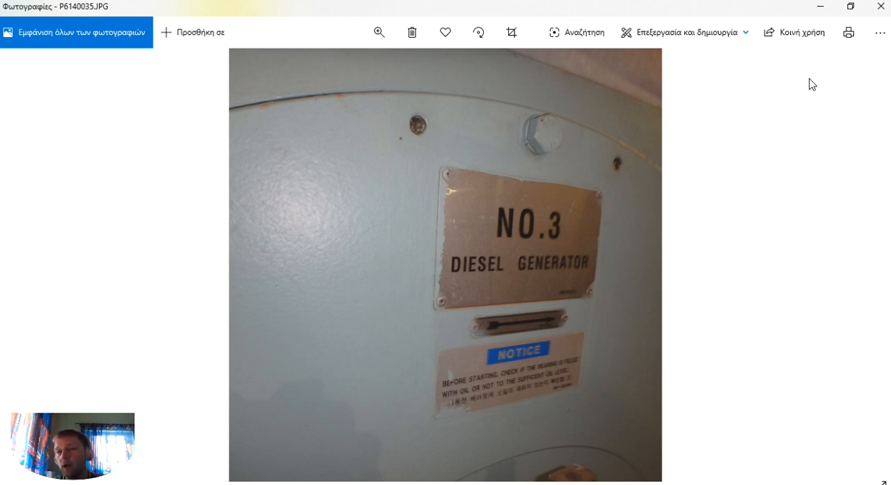
pyautogui.moveTo(811, 86)
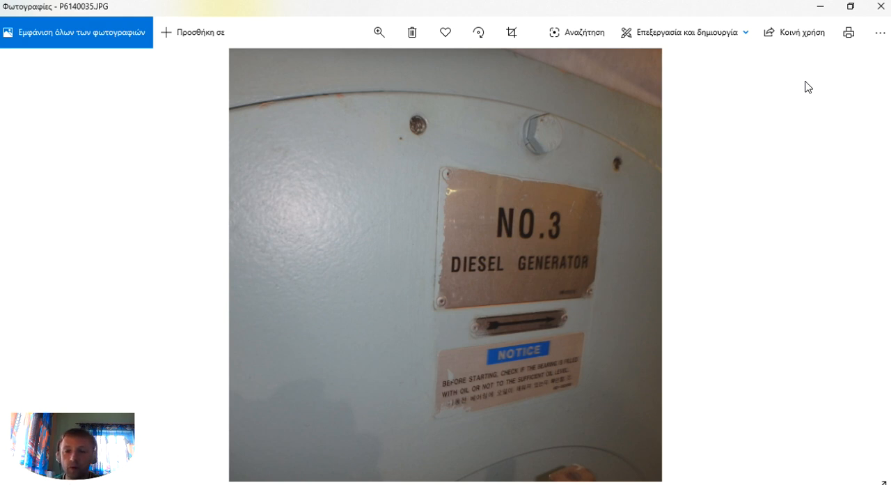
# Step: Page forward two photos to P6140037, the numbered blue trays of fuel valve parts
pyautogui.click(867, 265)
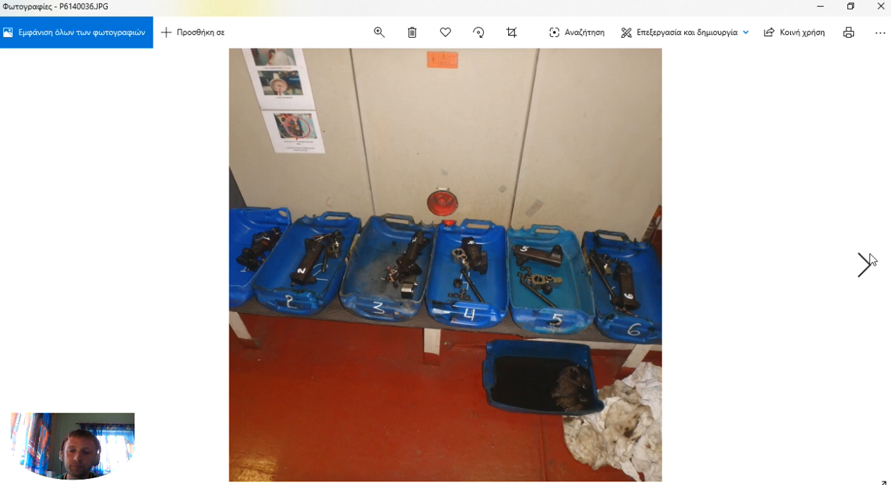
pyautogui.click(863, 264)
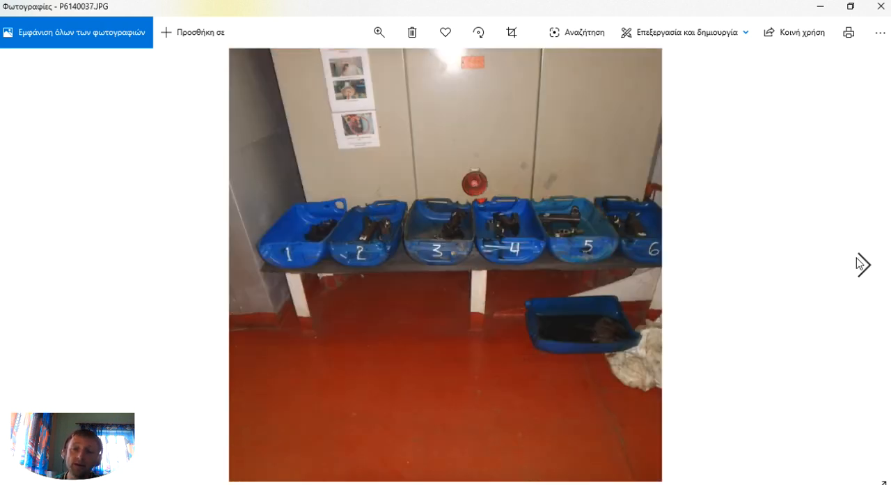